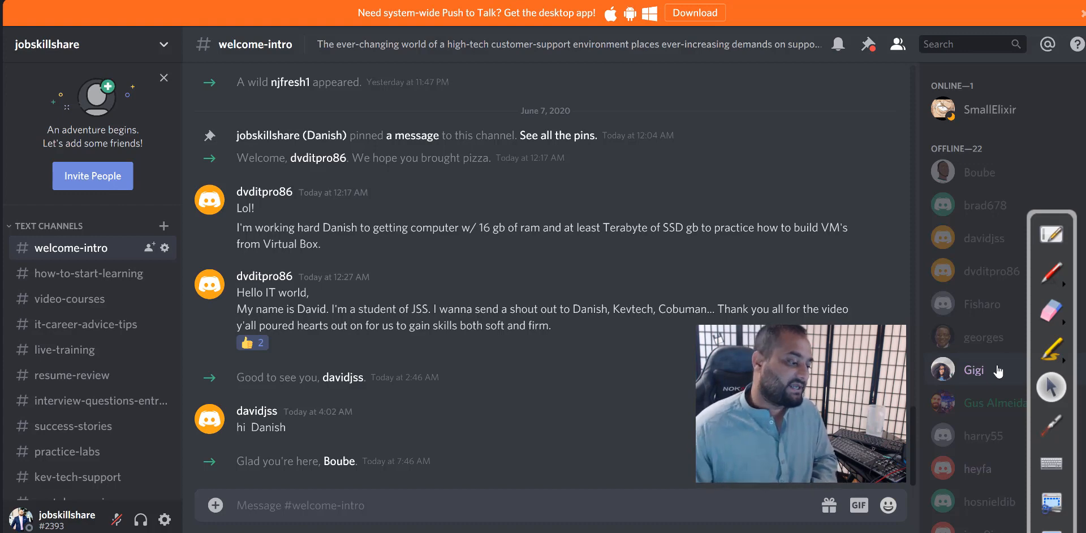
pyautogui.moveTo(863, 190)
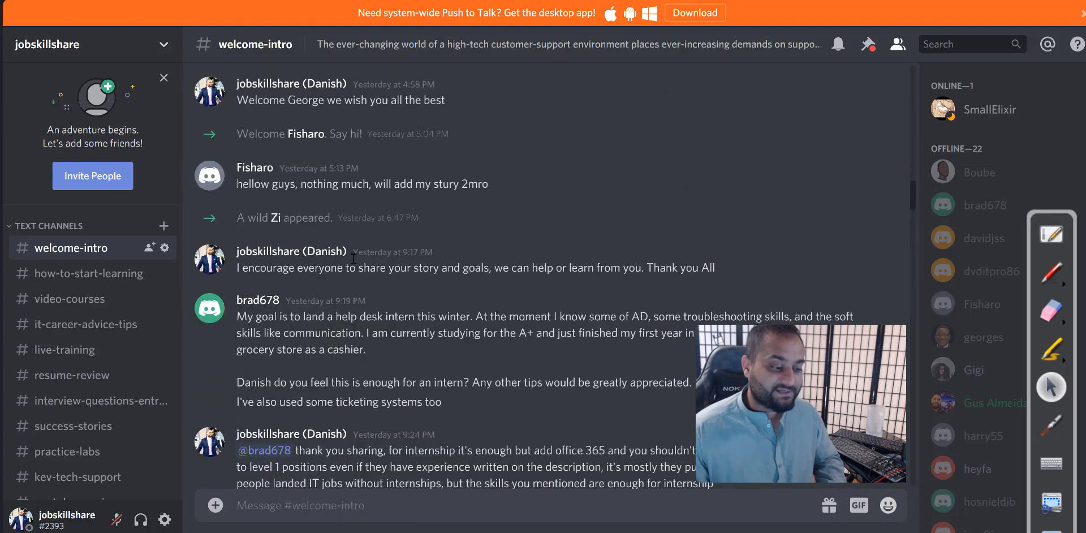
# - Scroll through the current channel's posts, then switch to the how-to-start-learning channel
pyautogui.scroll(3)
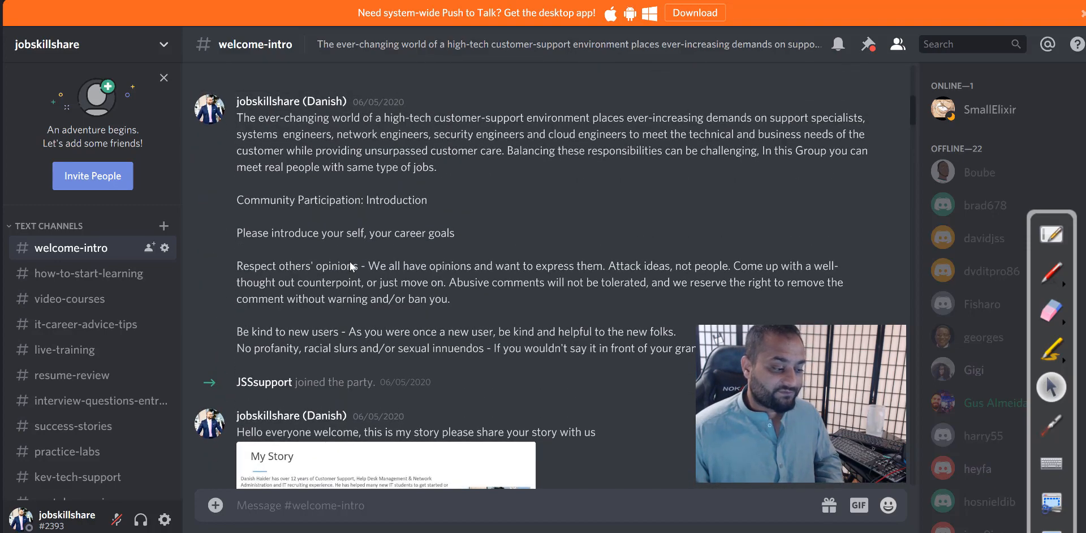
pyautogui.scroll(3)
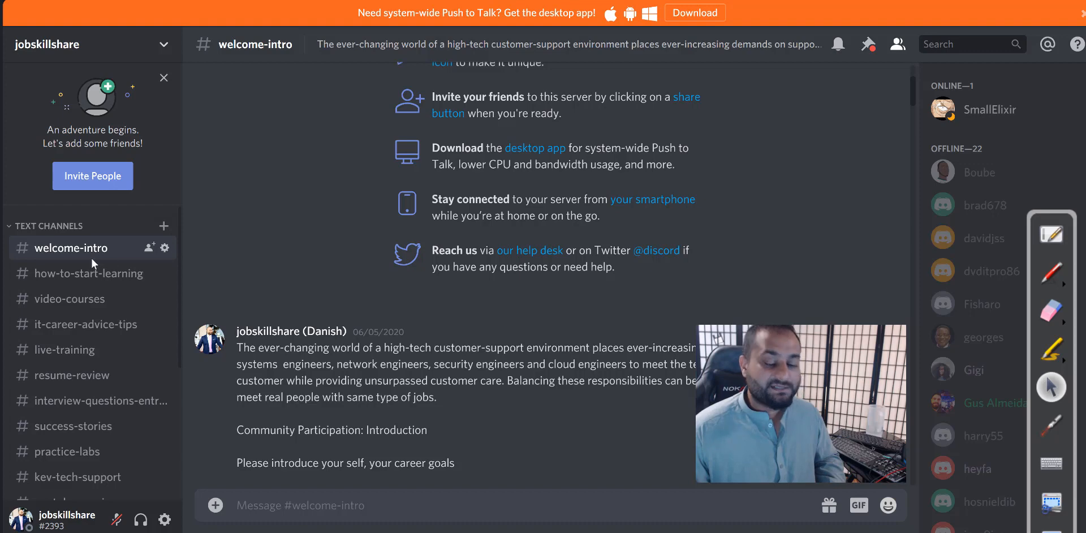
pyautogui.scroll(-3)
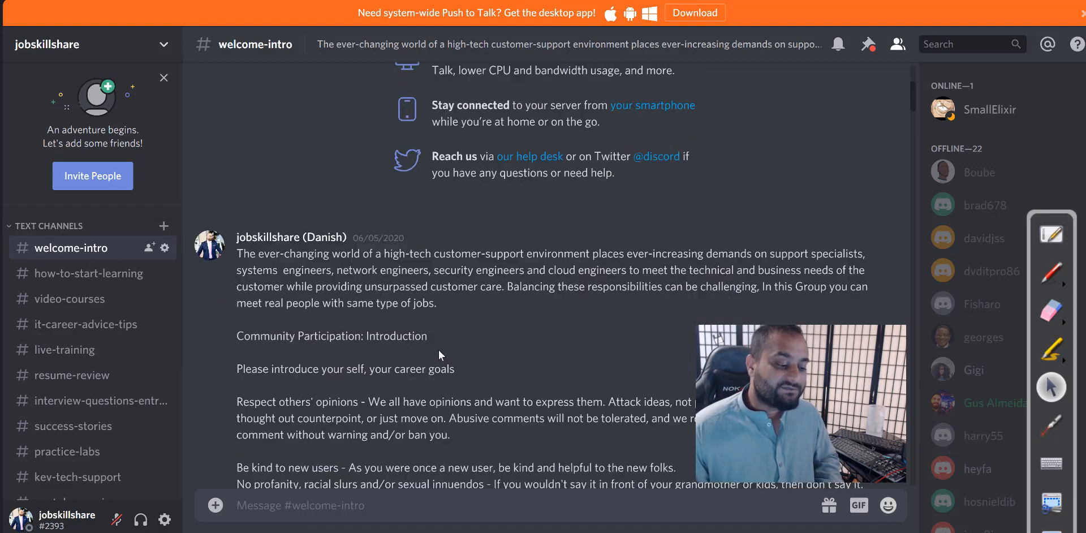
pyautogui.scroll(-3)
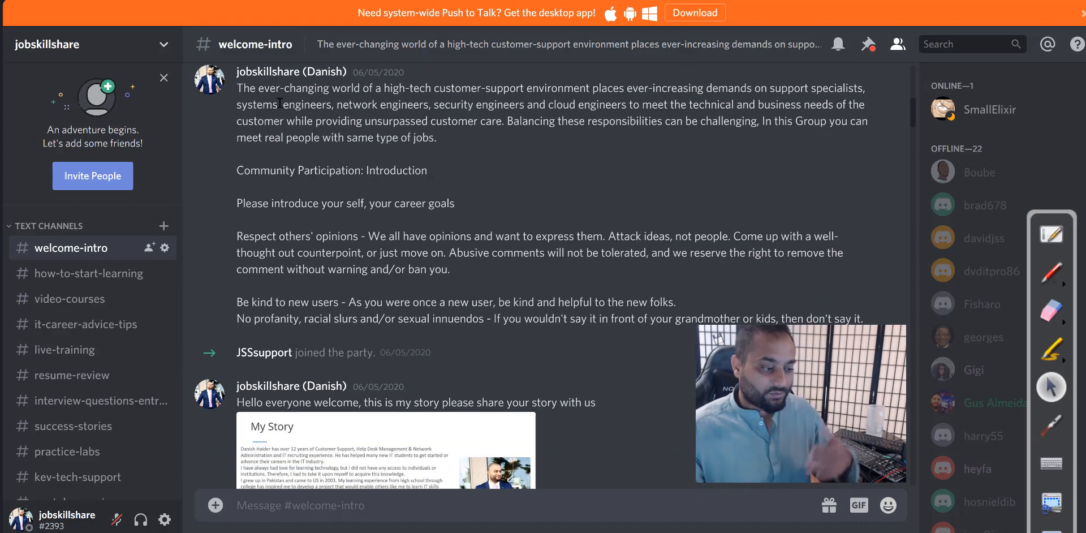
pyautogui.scroll(-3)
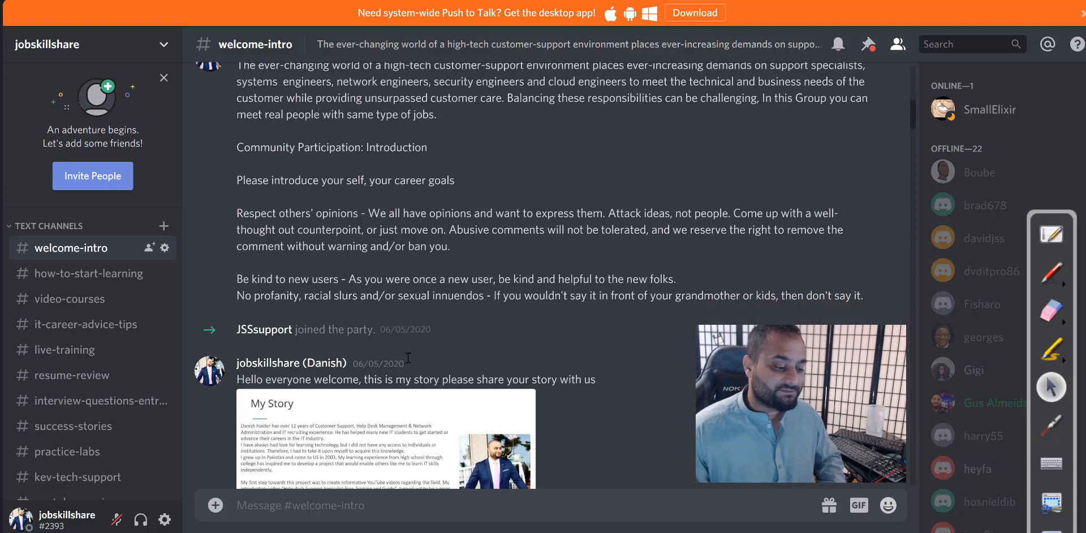
pyautogui.scroll(-3)
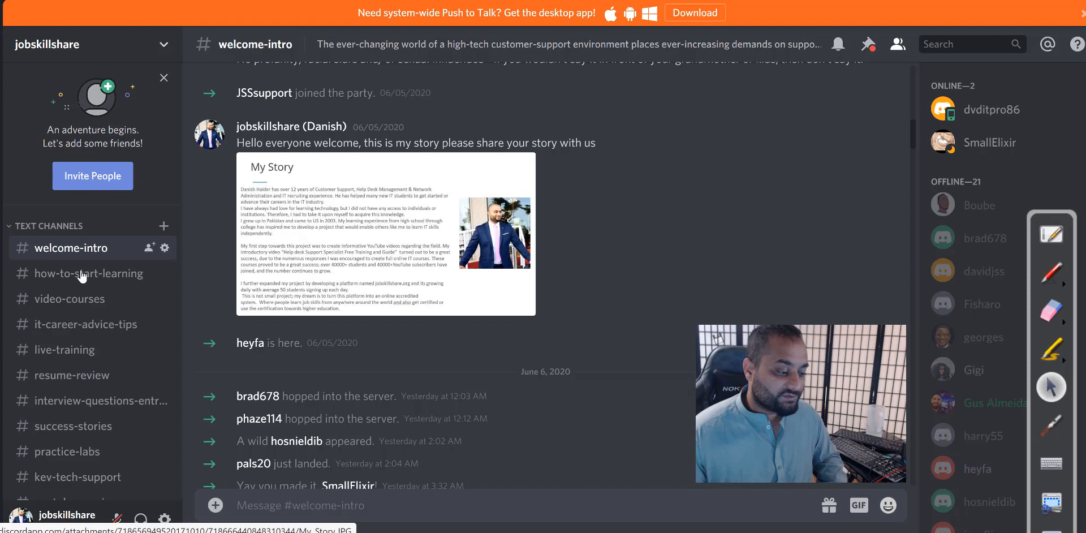
pyautogui.scroll(-3)
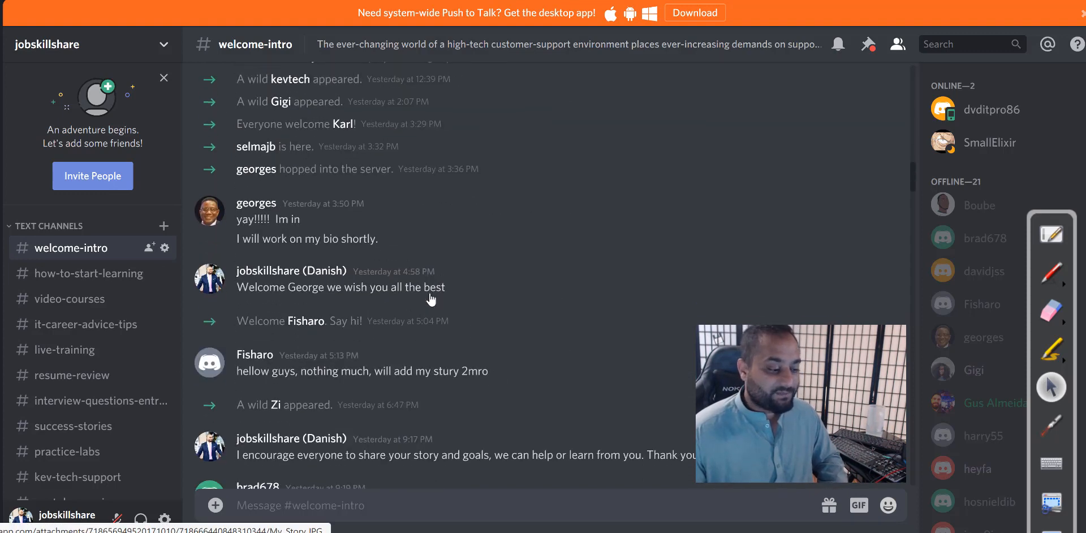
pyautogui.scroll(-3)
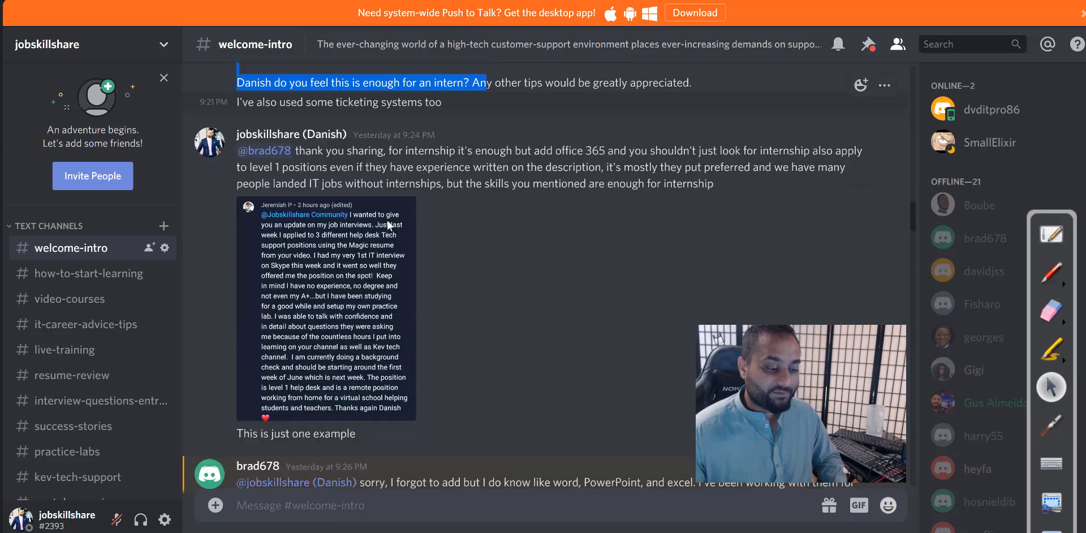
pyautogui.scroll(-3)
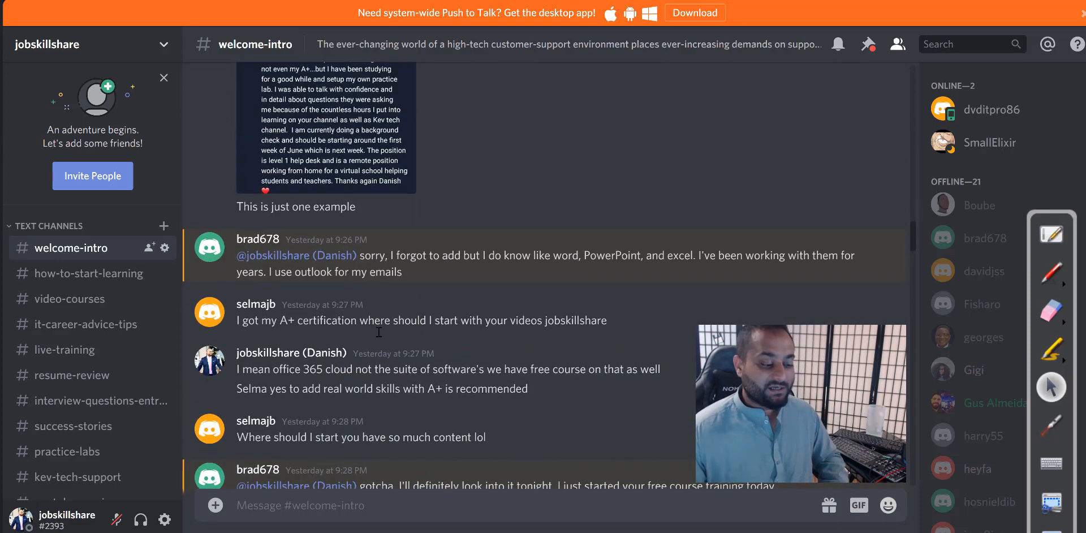
pyautogui.scroll(-3)
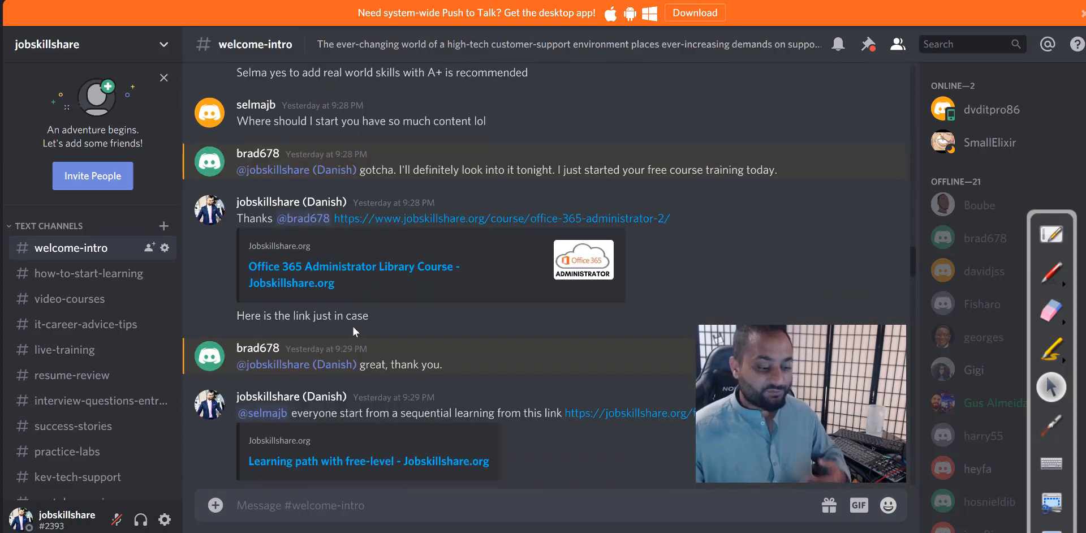
pyautogui.scroll(-3)
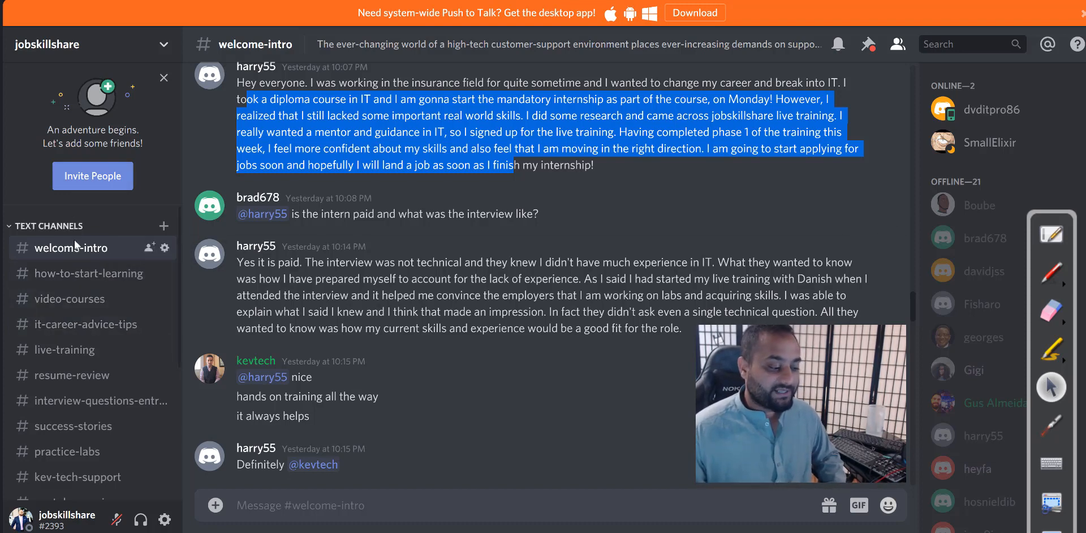
pyautogui.moveTo(69, 298)
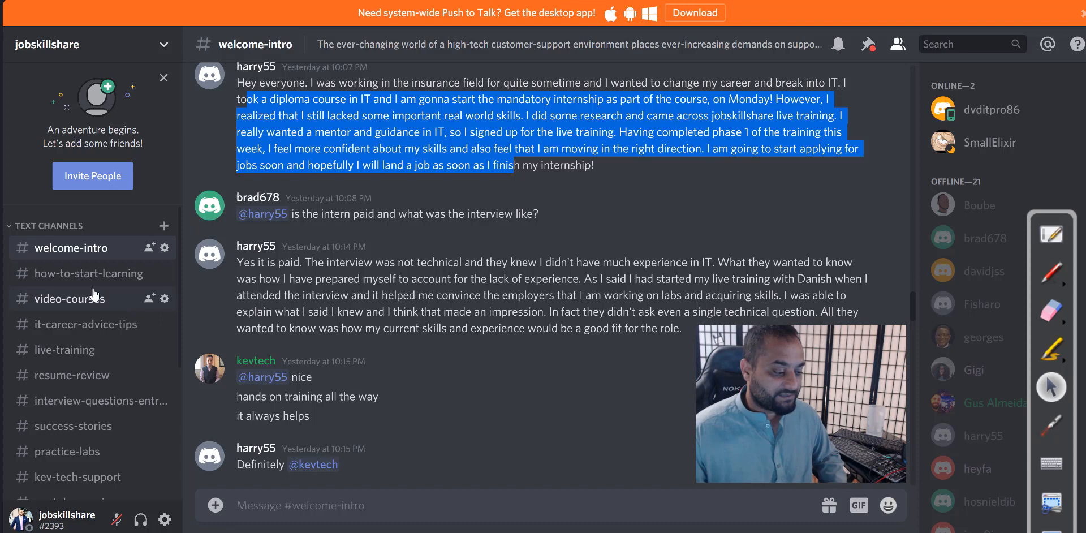
pyautogui.click(88, 272)
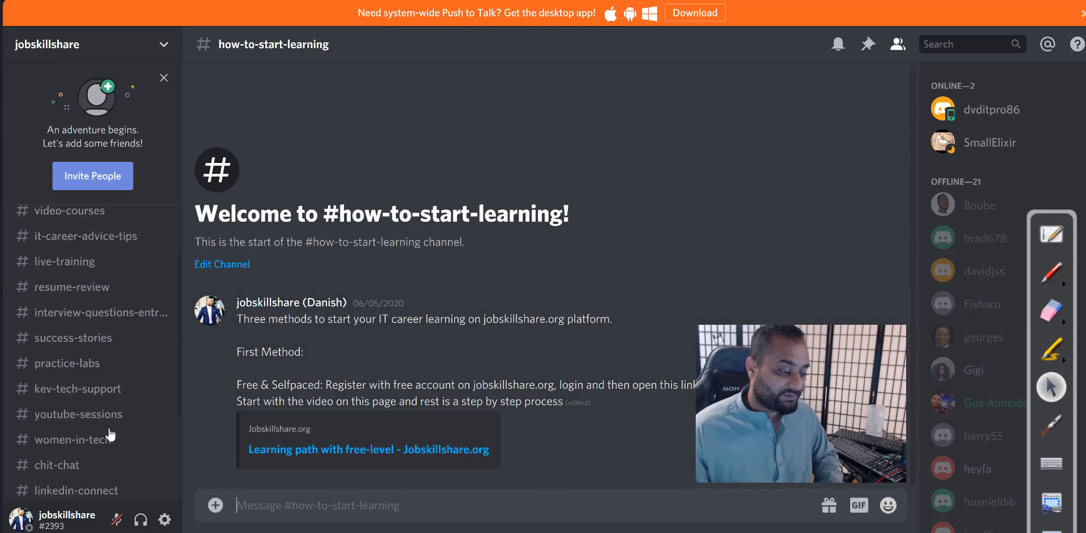
# - Switch to kev-tech-support and scroll through its messages
pyautogui.click(79, 388)
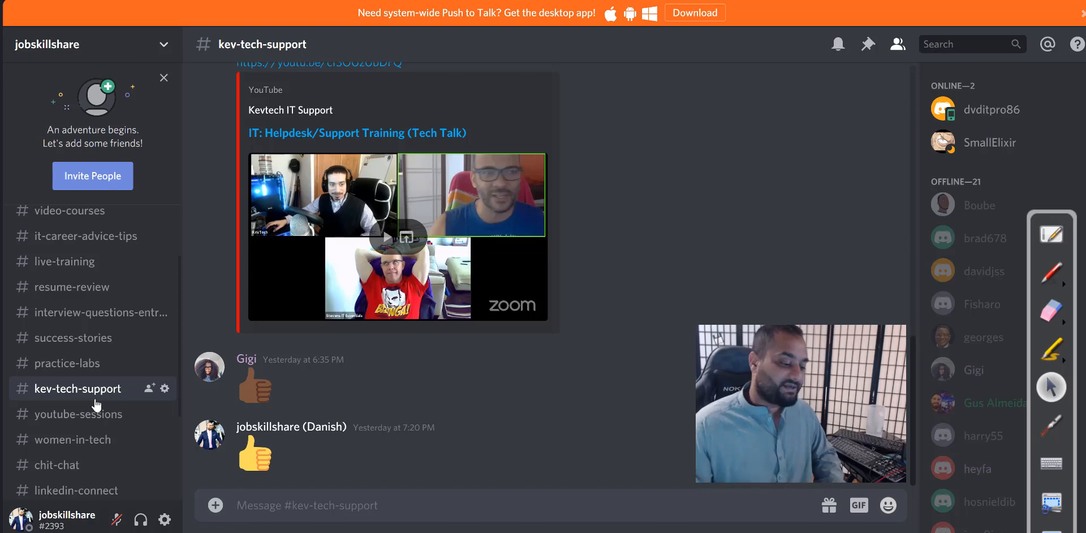
pyautogui.scroll(-3)
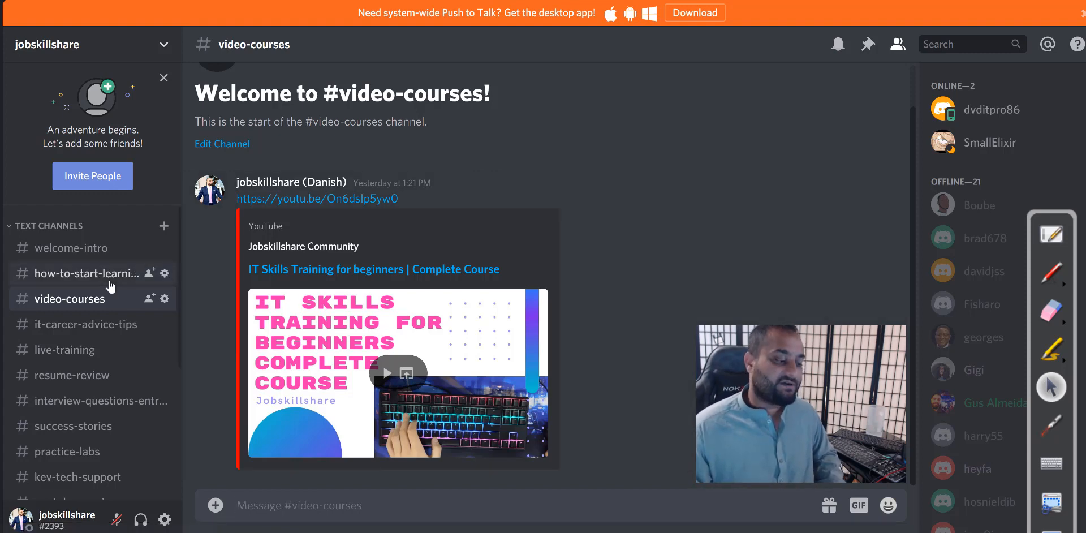
pyautogui.click(86, 273)
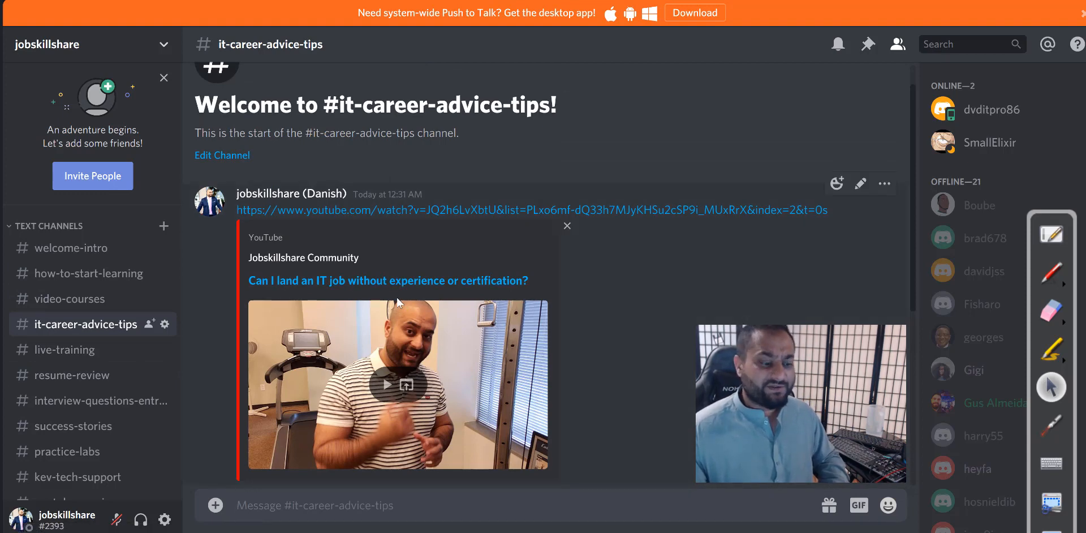
# - Scroll it-career-advice-tips down to the entry-level Help Desk Job video post
pyautogui.scroll(-3)
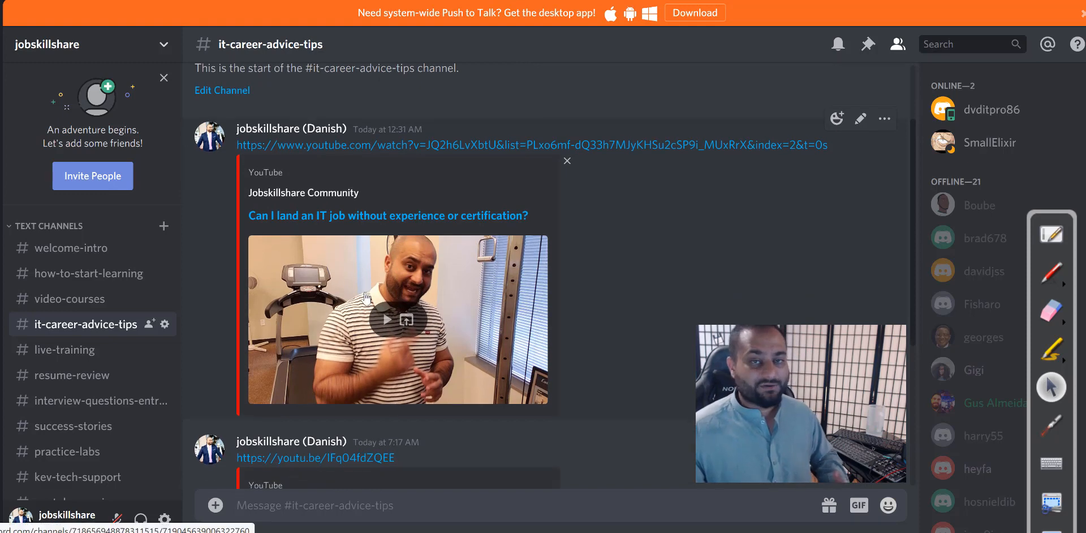
pyautogui.scroll(-3)
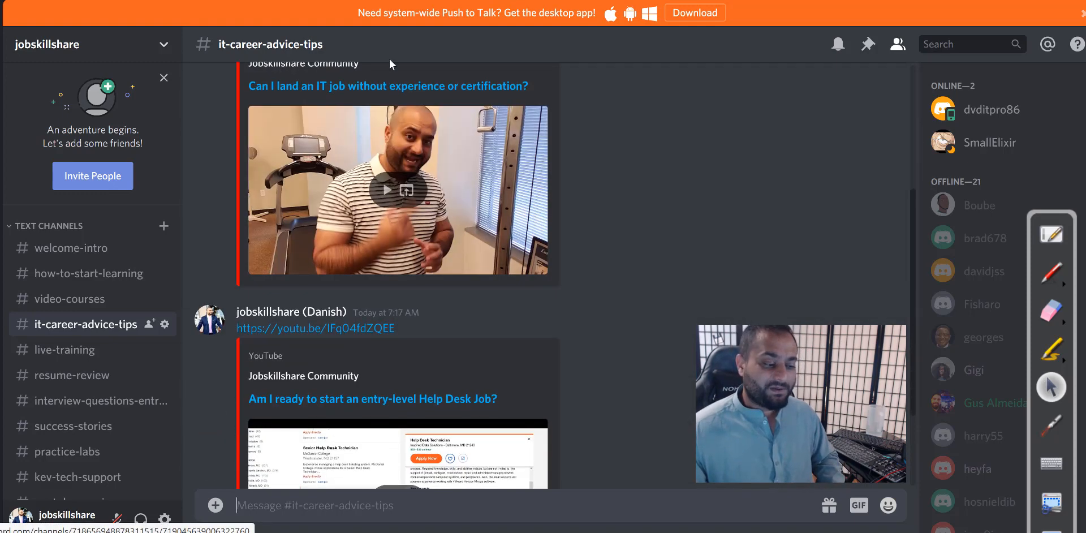
pyautogui.scroll(-3)
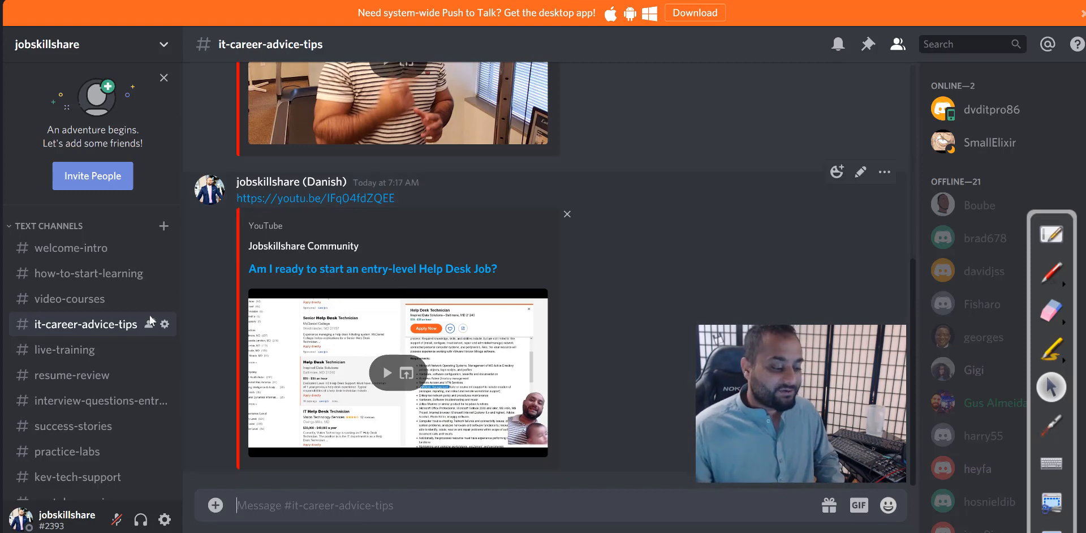
pyautogui.scroll(-3)
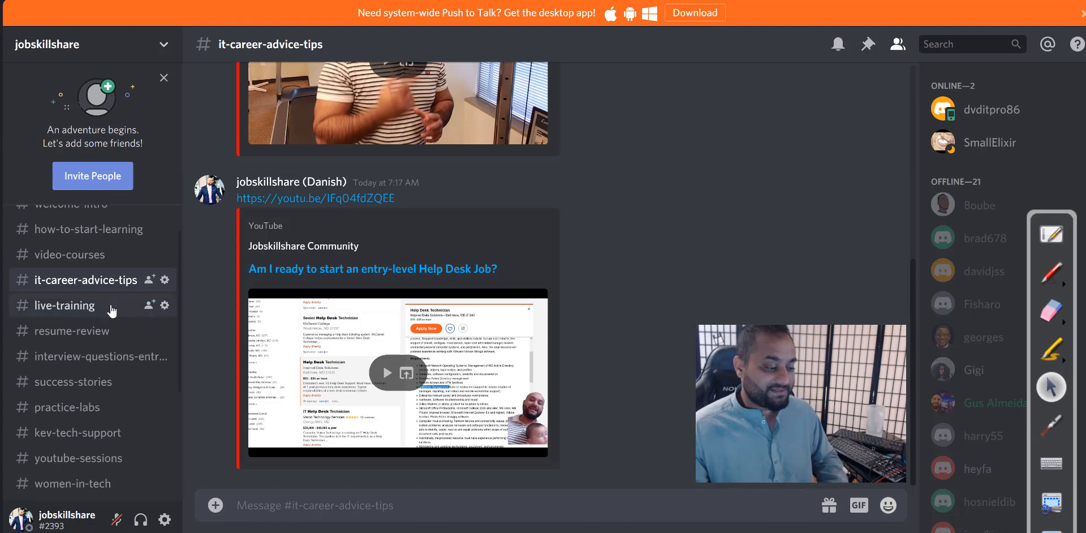
# - Visit live-training, resume-review and interview-questions-entry-level in turn
pyautogui.click(66, 305)
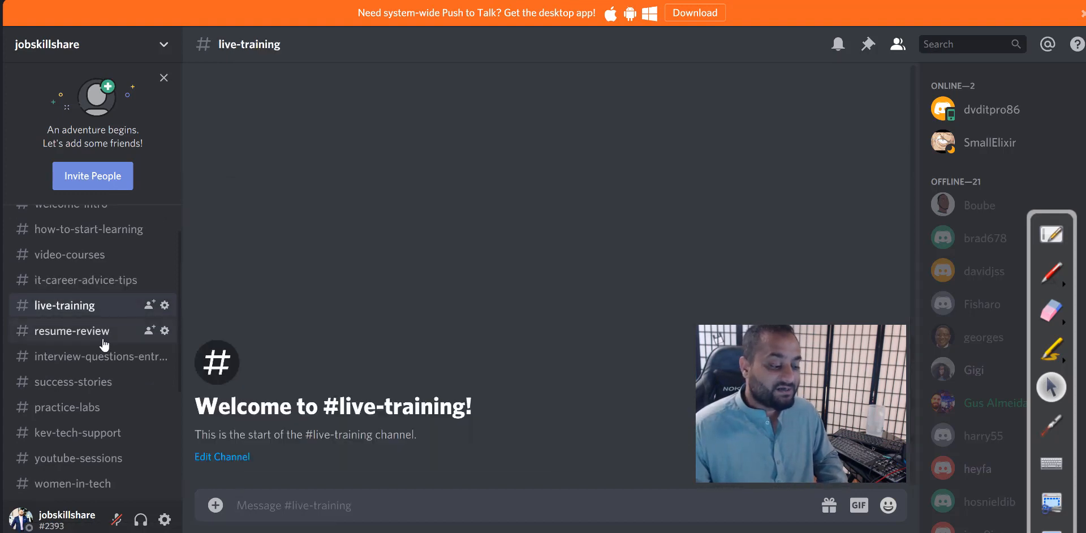
pyautogui.click(73, 331)
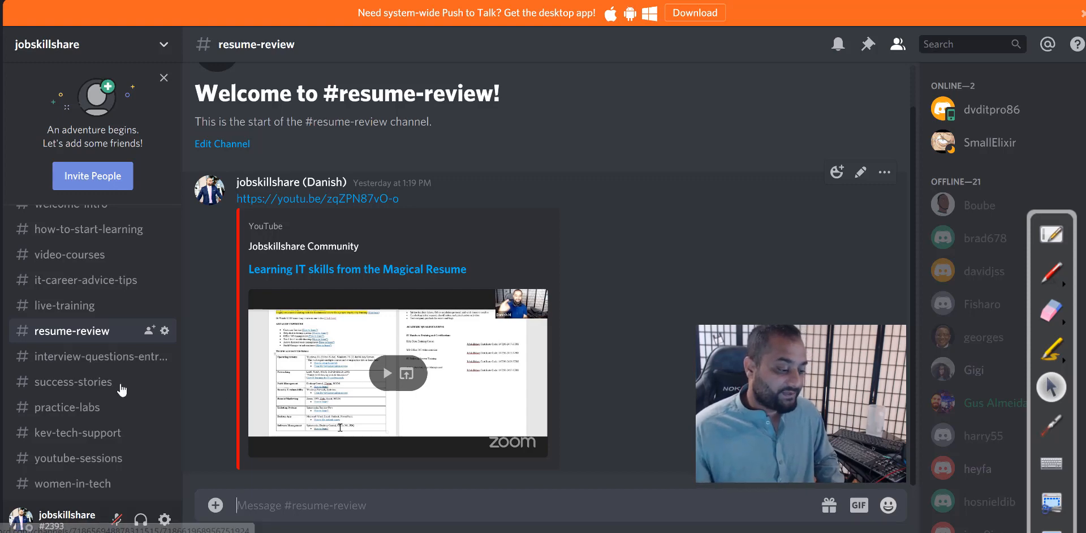
pyautogui.click(89, 357)
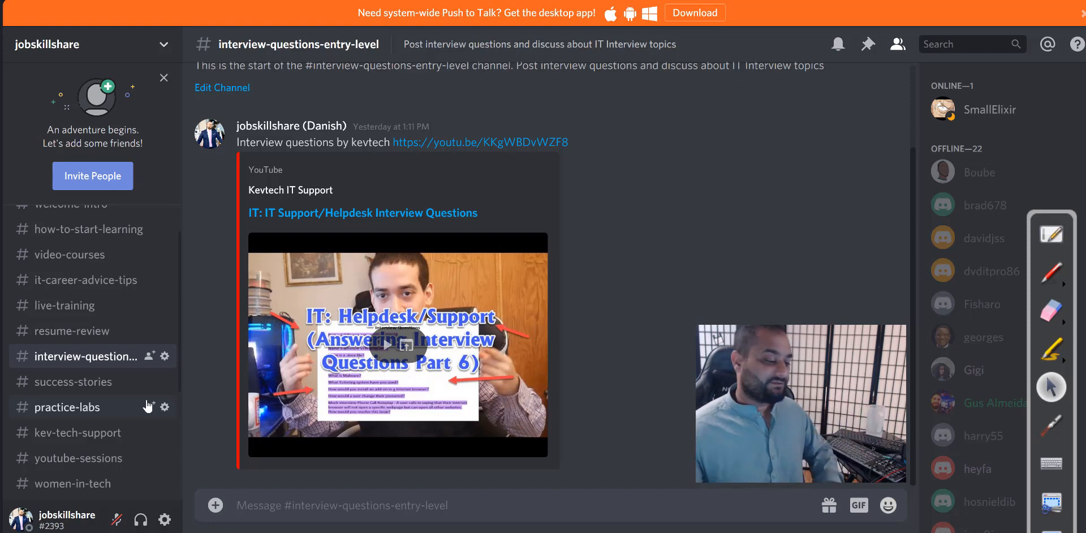
# - Visit success-stories, practice-labs and youtube-sessions in turn
pyautogui.click(72, 382)
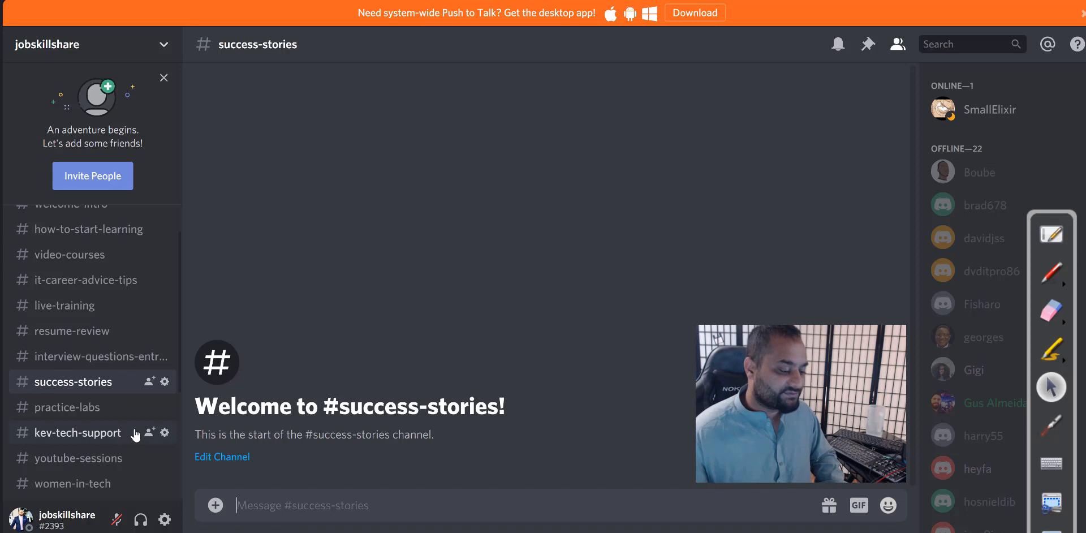
pyautogui.click(70, 407)
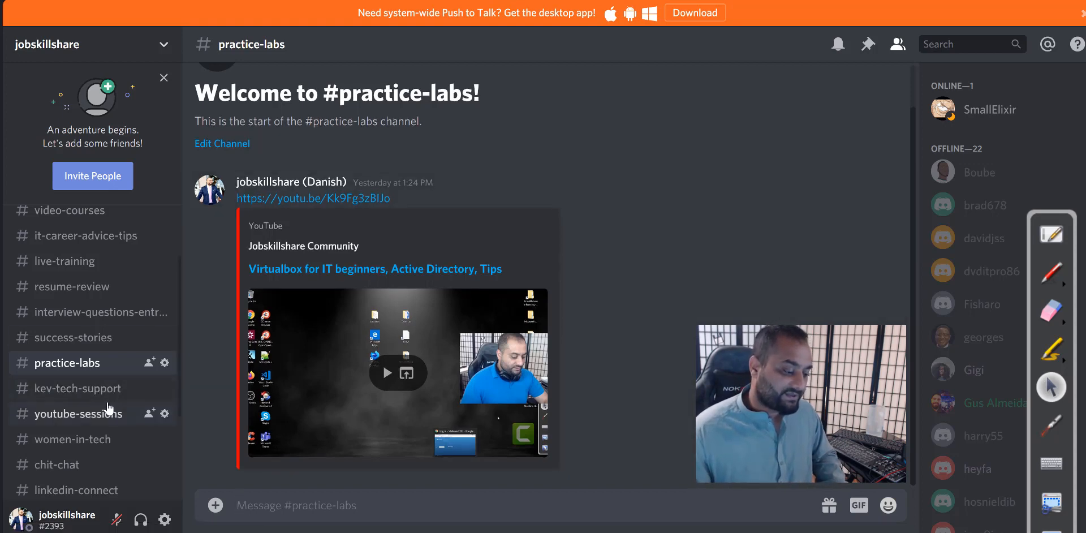
pyautogui.click(79, 414)
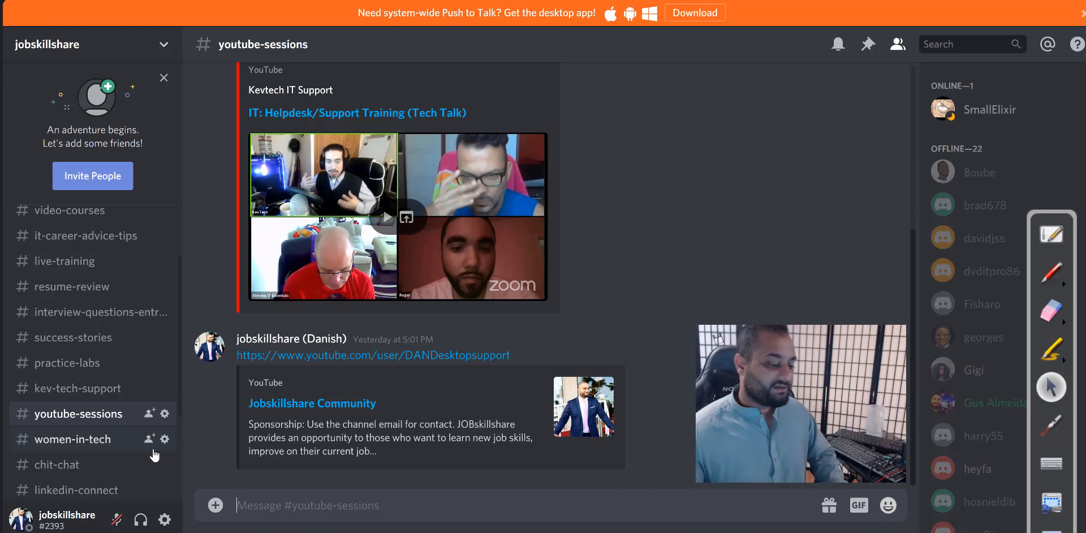
# - Visit chit-chat, then women-in-tech, scrolling the channel list down
pyautogui.click(59, 464)
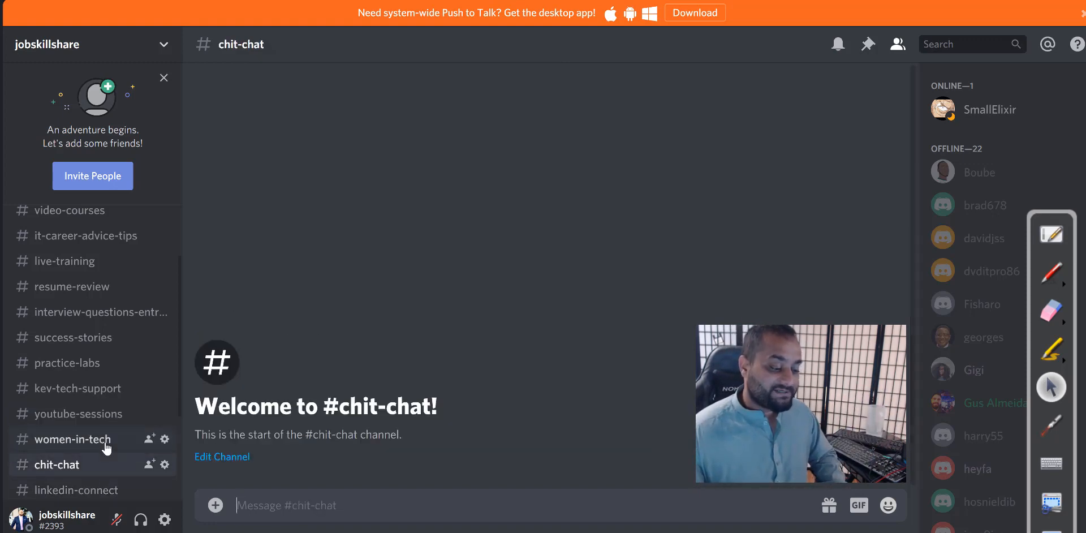
pyautogui.click(73, 439)
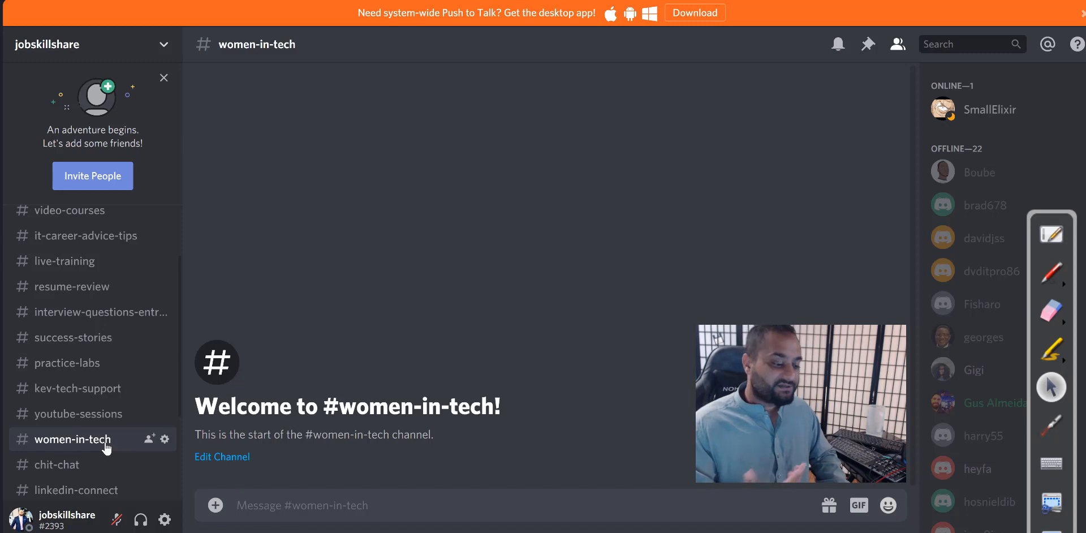
pyautogui.scroll(-3)
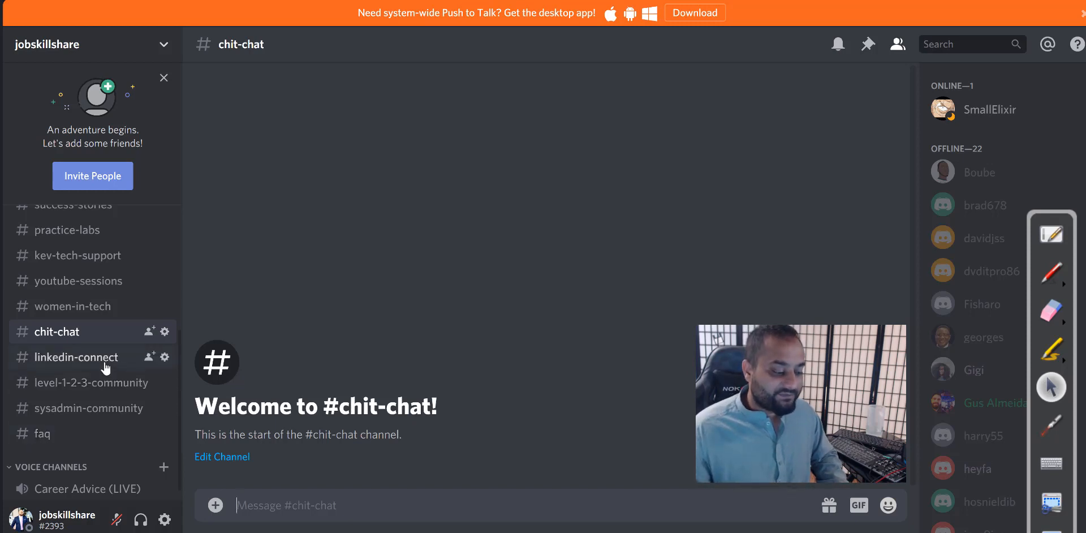
# - Visit linkedin-connect's shared profile links, then level-1-2-3-community
pyautogui.click(78, 357)
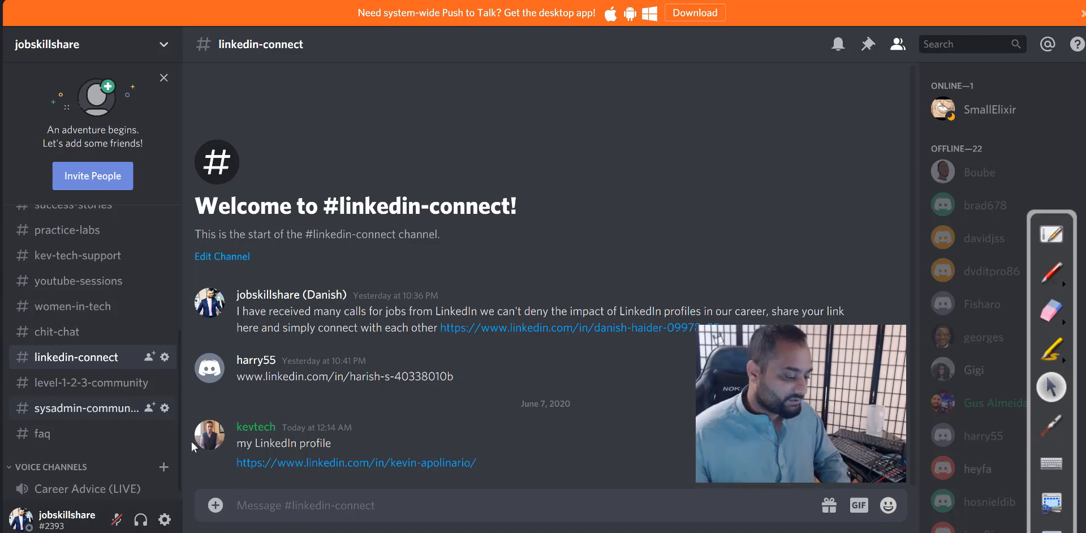
pyautogui.click(91, 382)
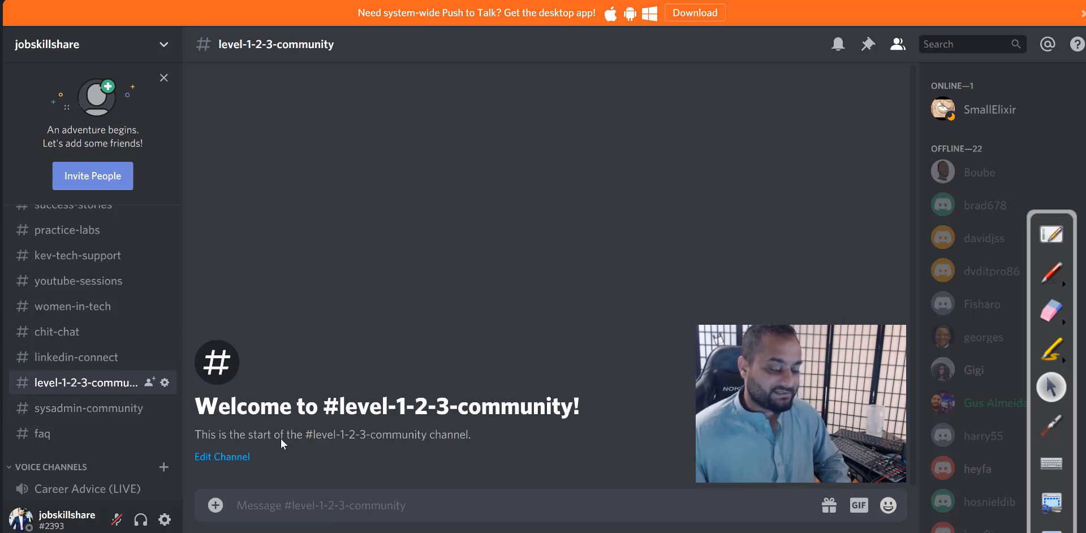
pyautogui.moveTo(491, 434)
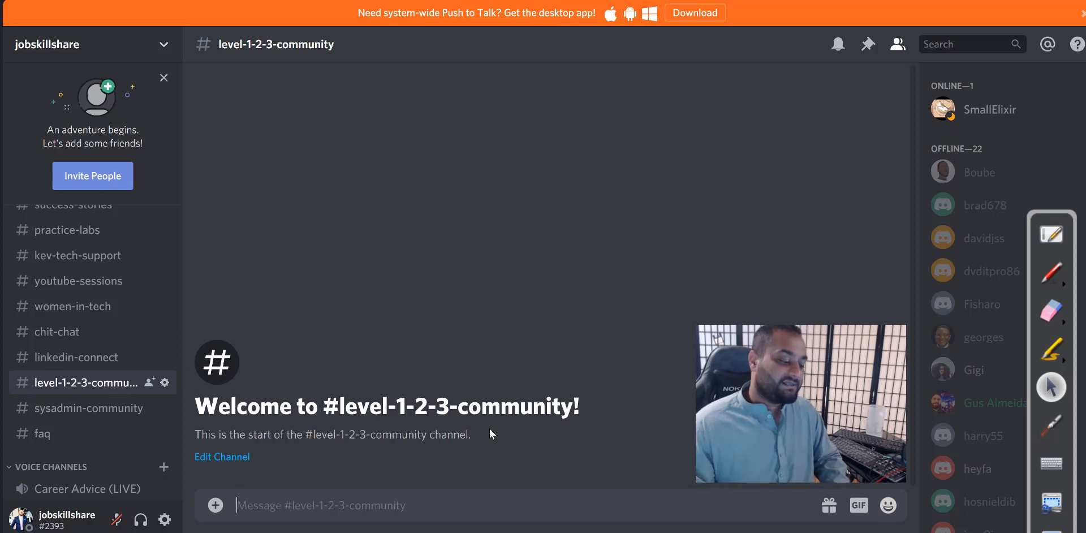
# - Browse sysadmin-community's video posts, then switch to the faq channel
pyautogui.click(91, 407)
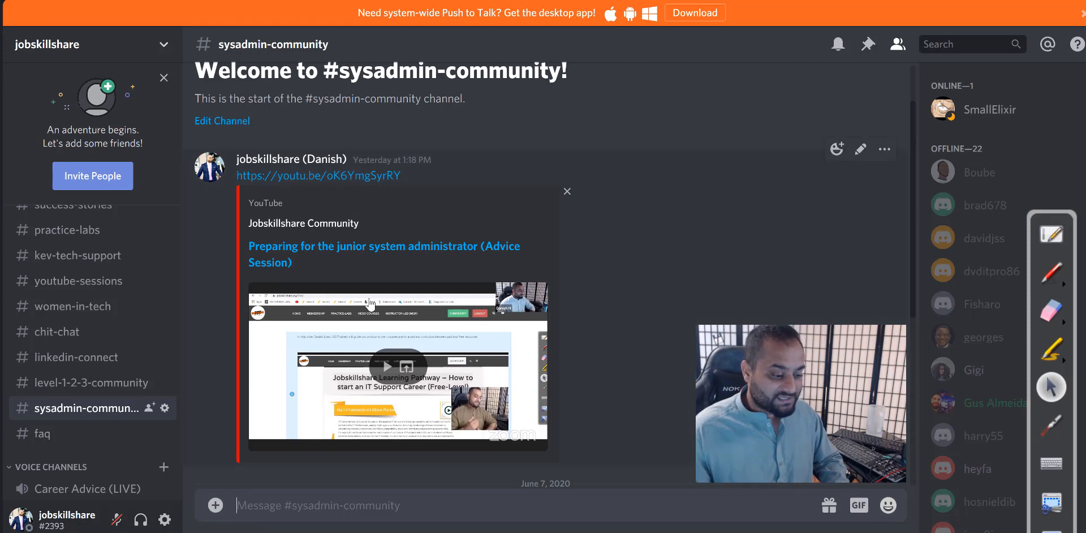
pyautogui.scroll(-3)
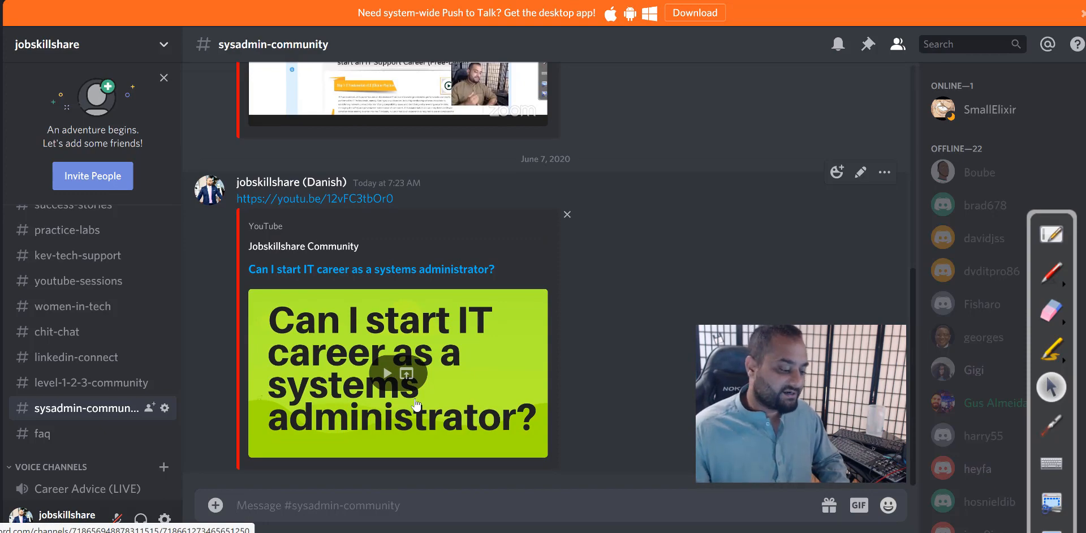
pyautogui.click(42, 433)
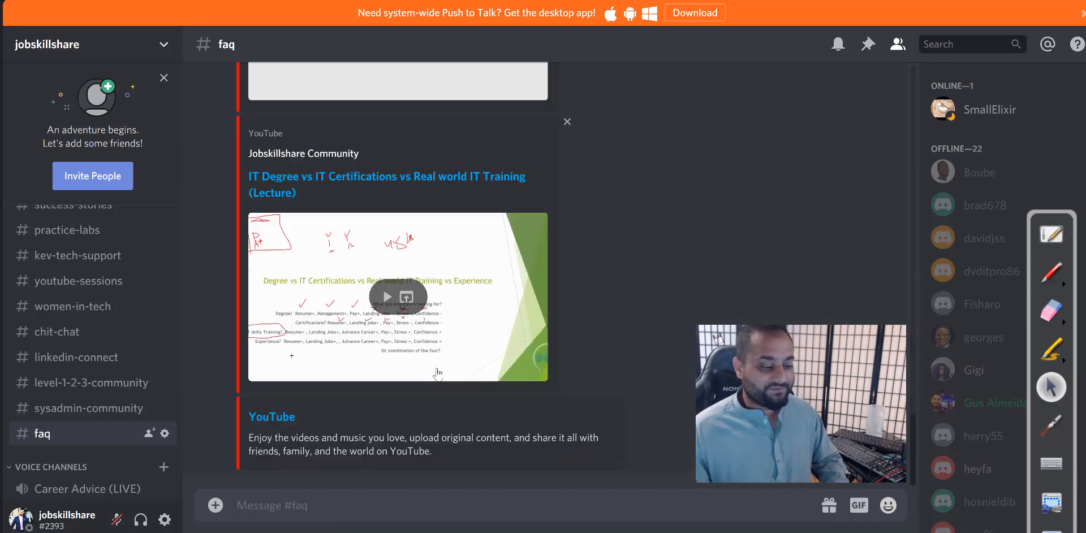